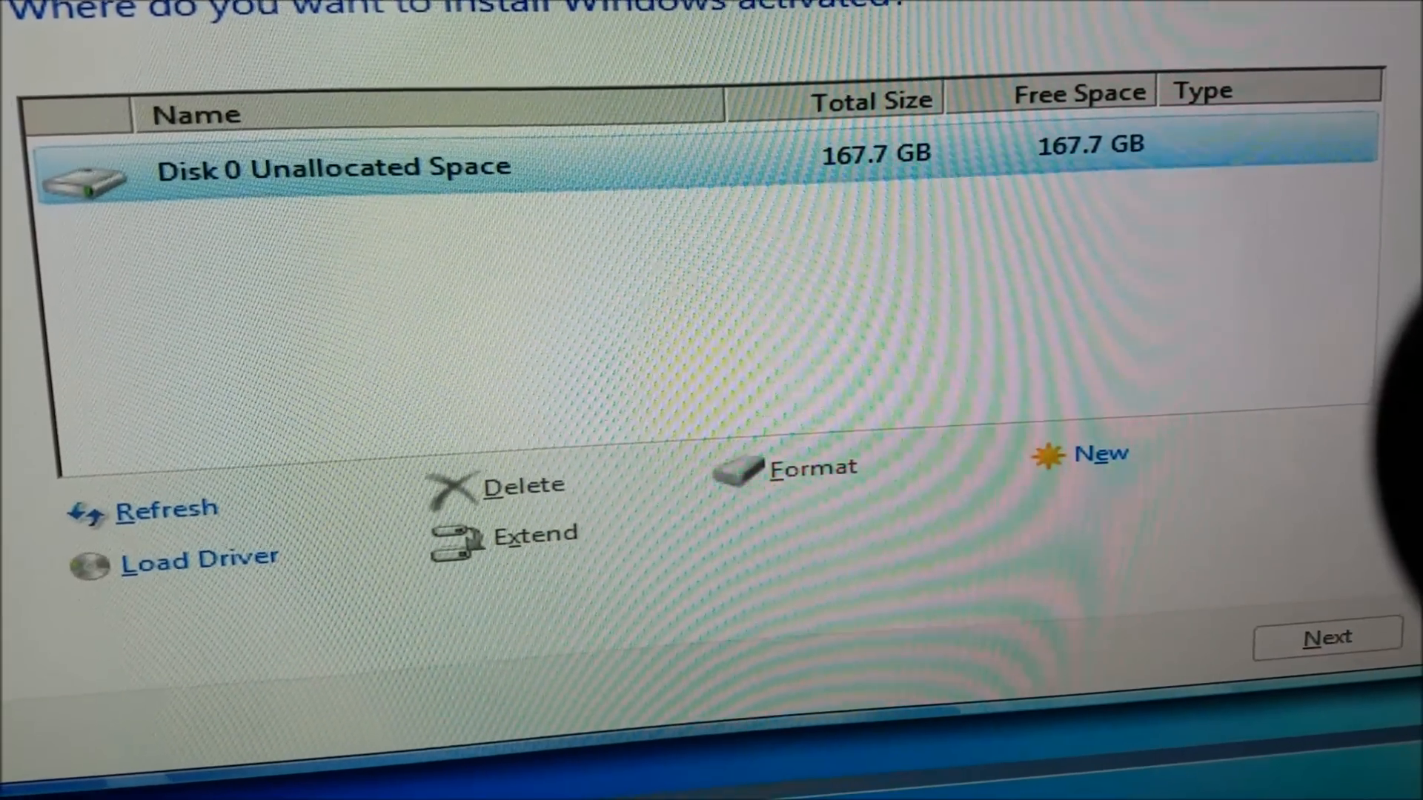
# Select Disk 0's 167.7 GB unallocated space as the Windows install destination
pyautogui.click(1324, 636)
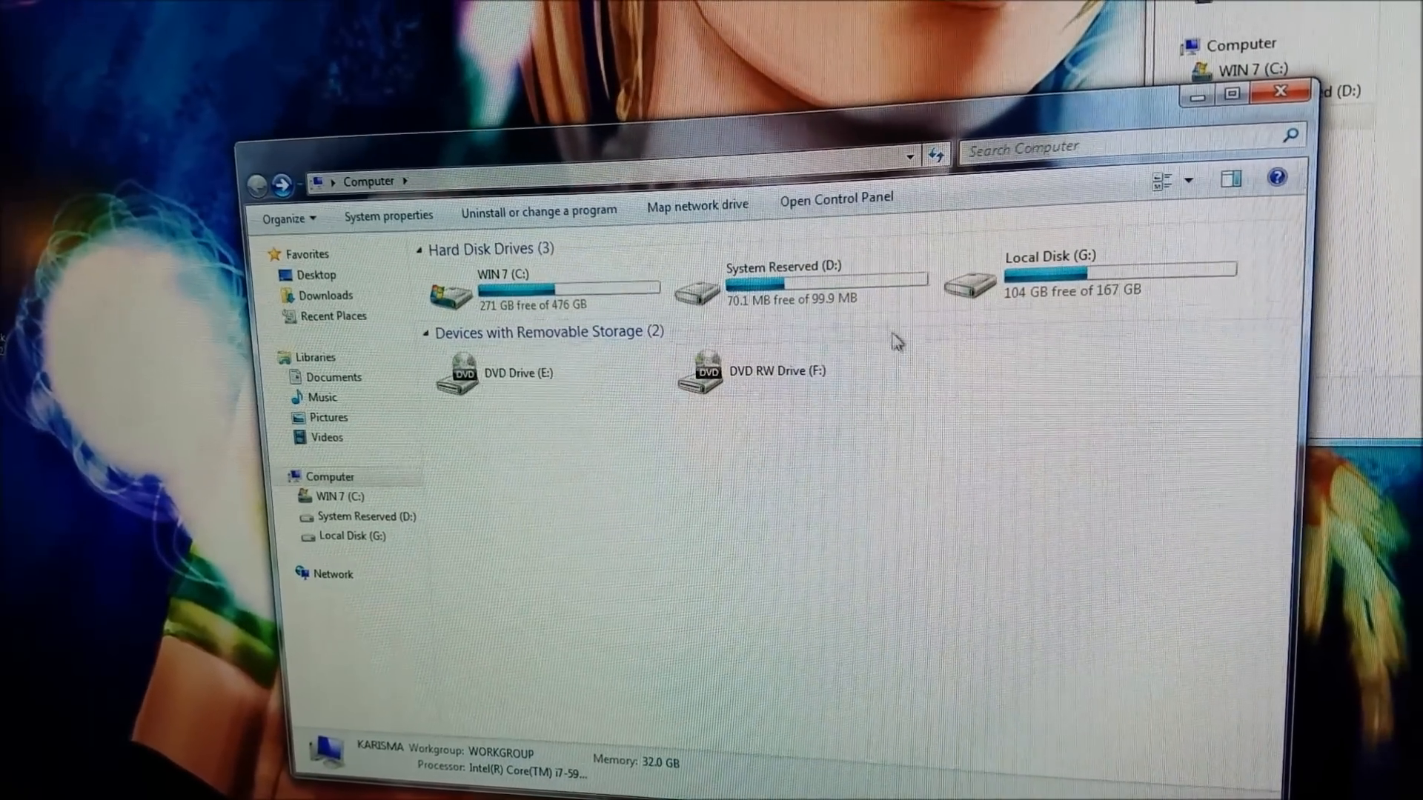
# Browse Local Disk (G:) and its Users folder, then return to G: showing PerfLogs, Program Files and Windows
pyautogui.click(1070, 272)
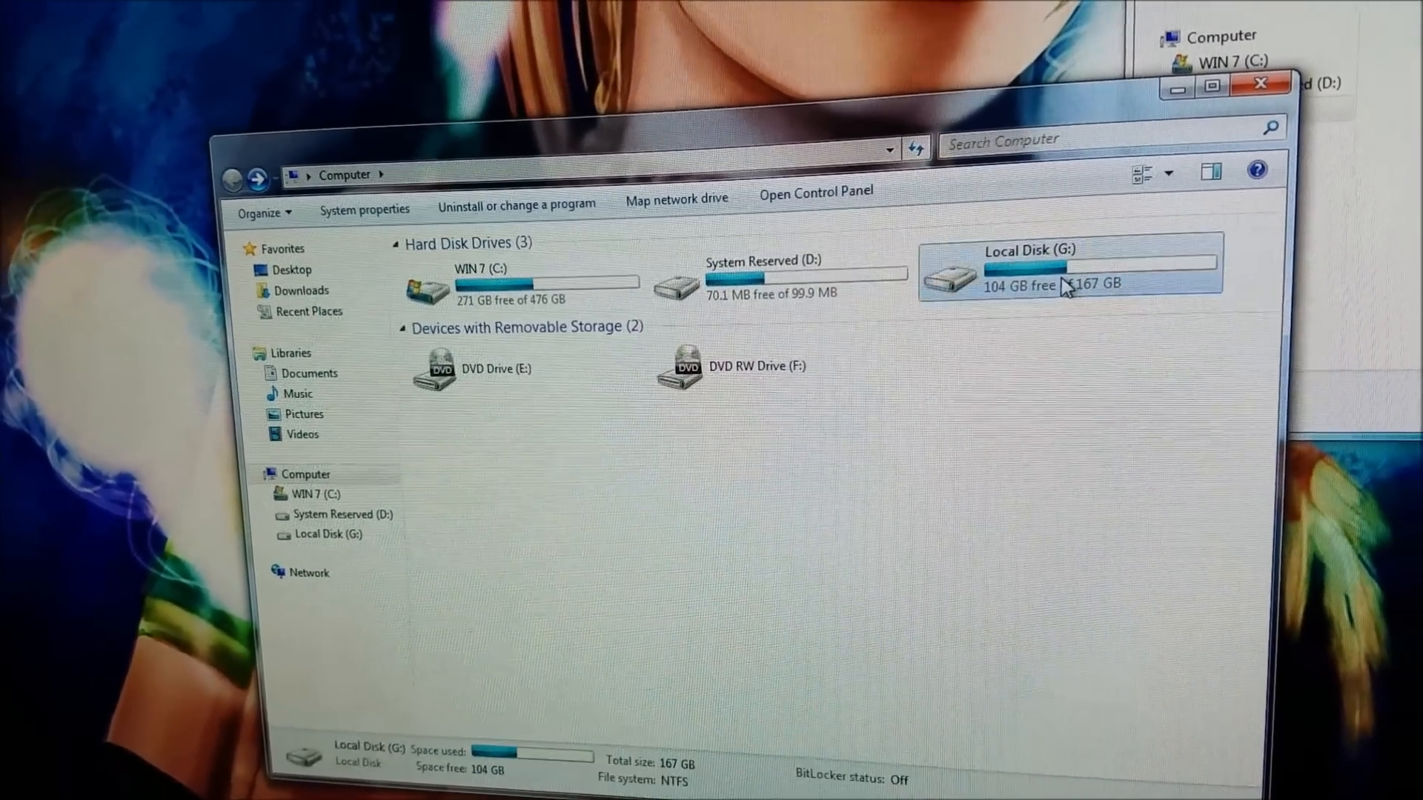
pyautogui.doubleClick(1069, 278)
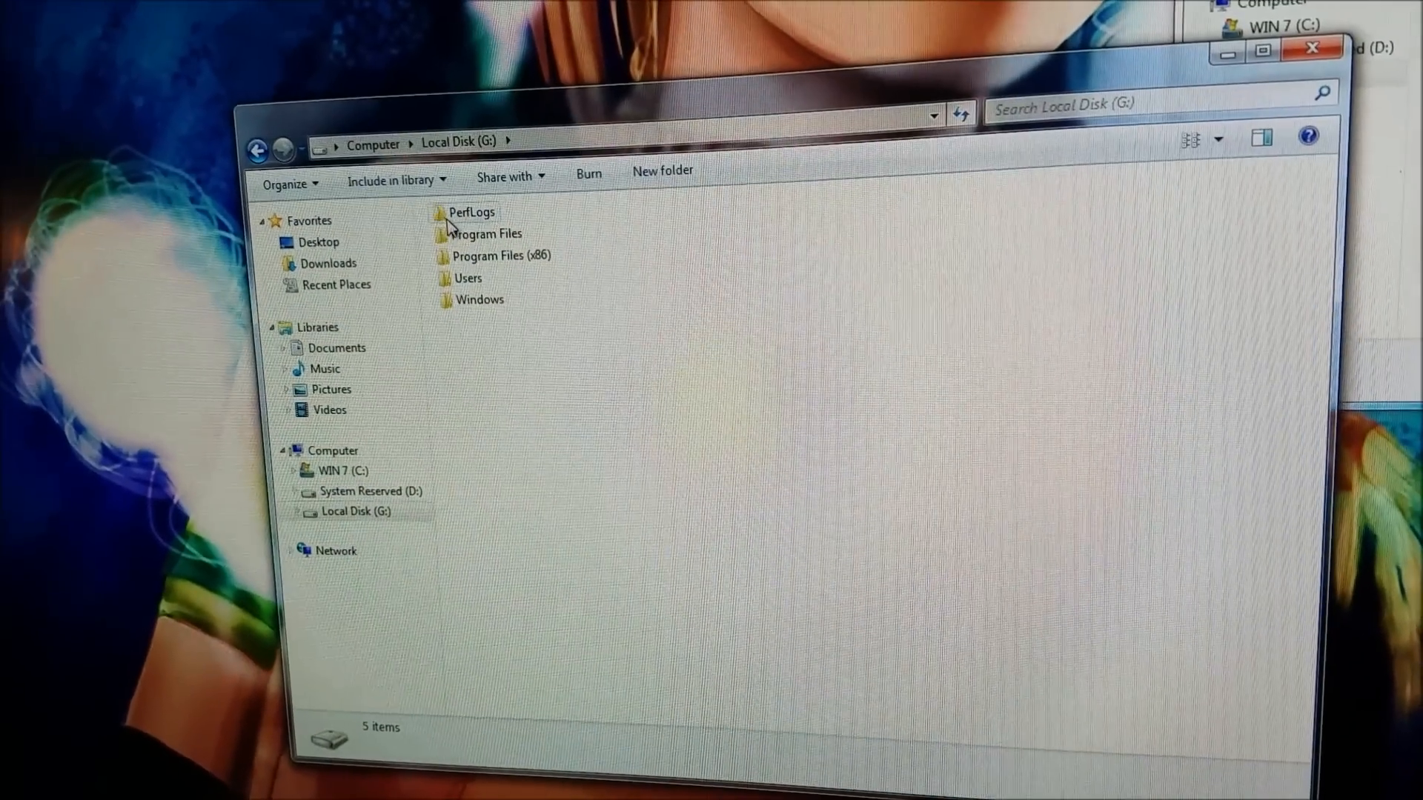
pyautogui.doubleClick(470, 278)
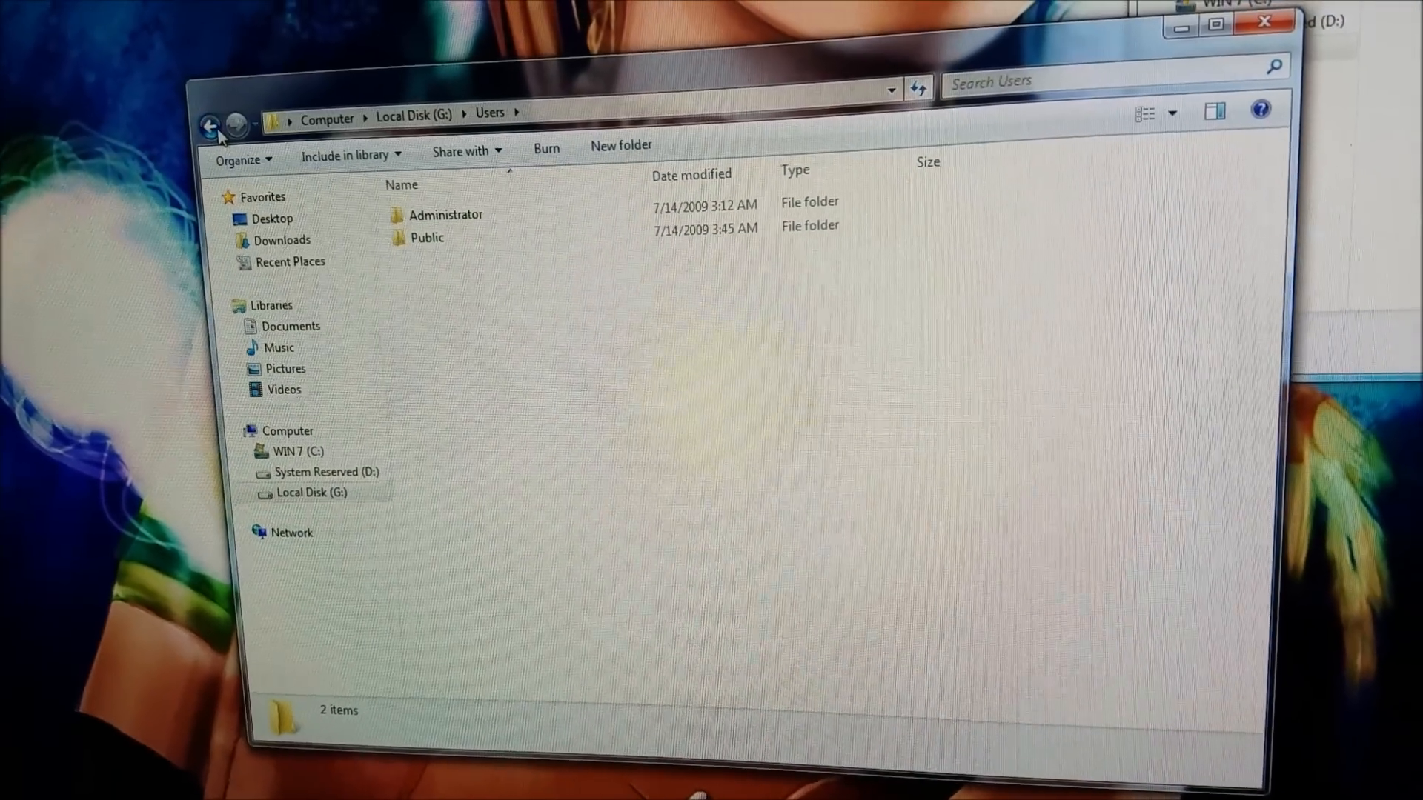
pyautogui.click(210, 124)
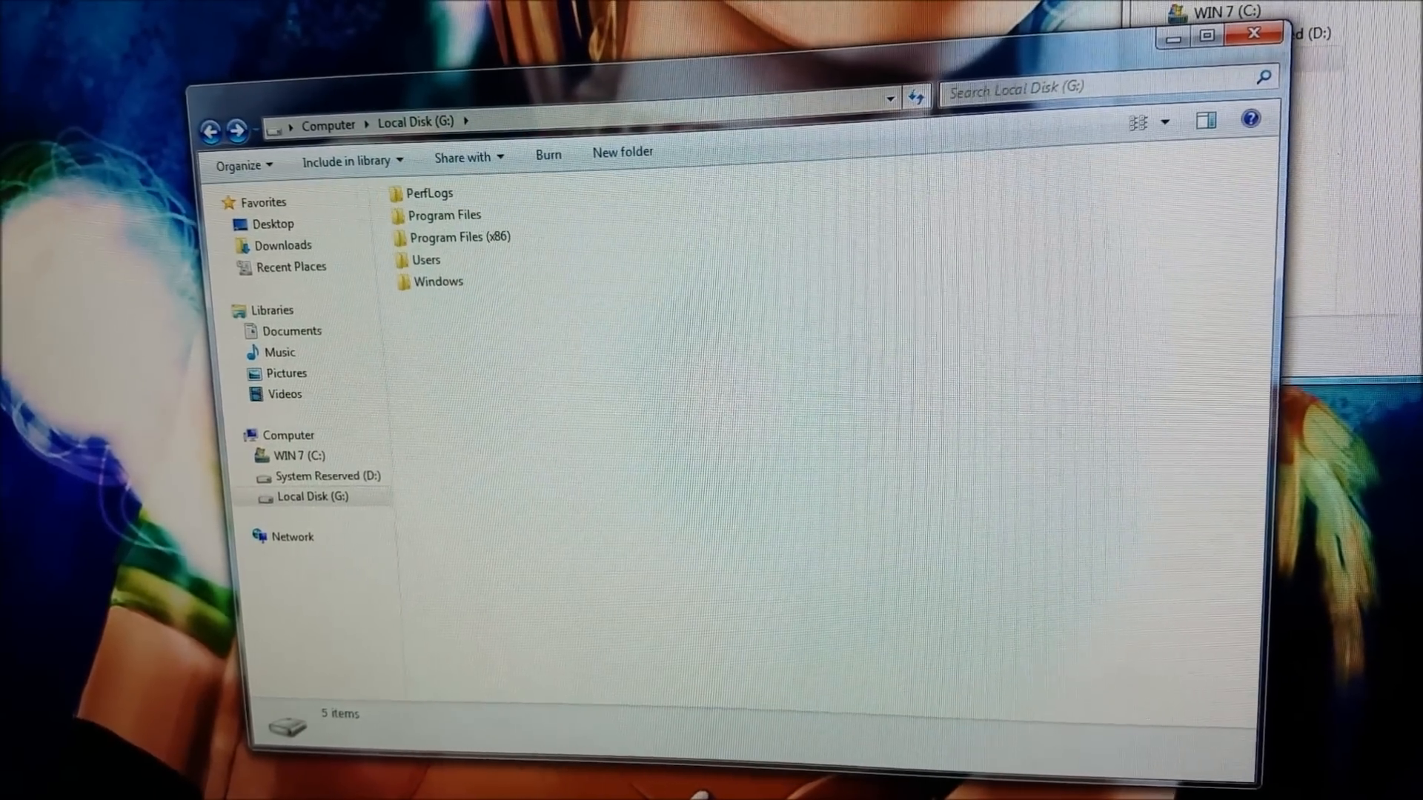
pyautogui.click(329, 124)
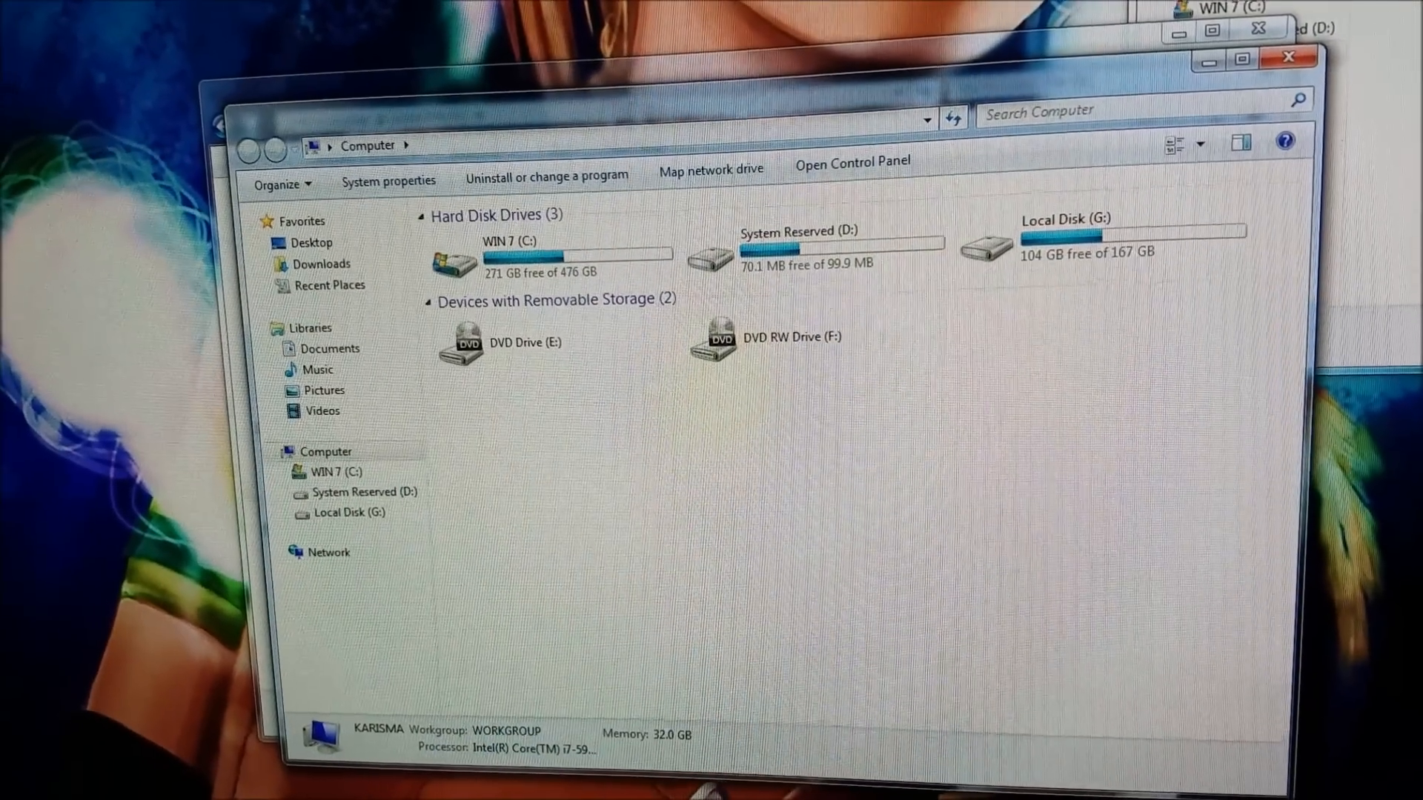
pyautogui.doubleClick(1084, 253)
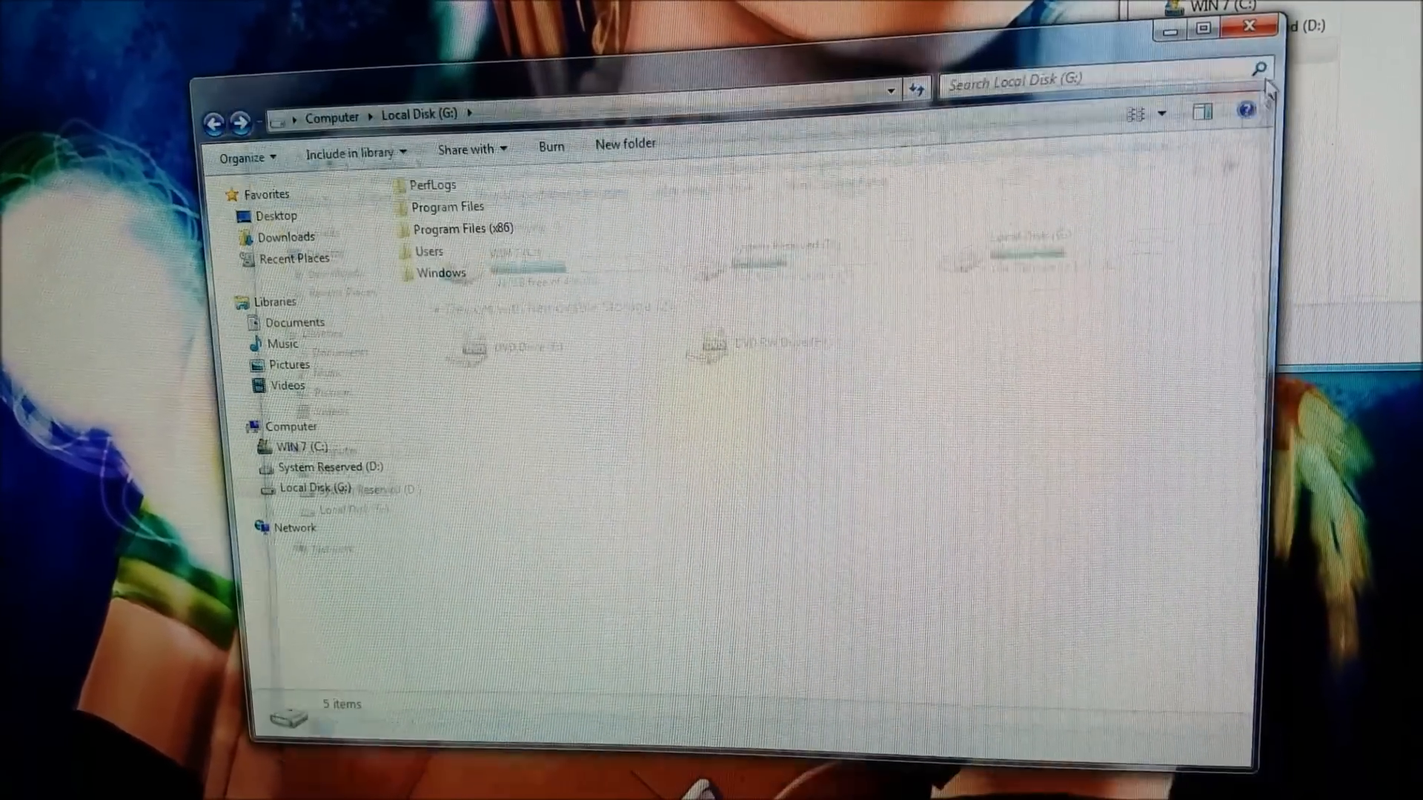